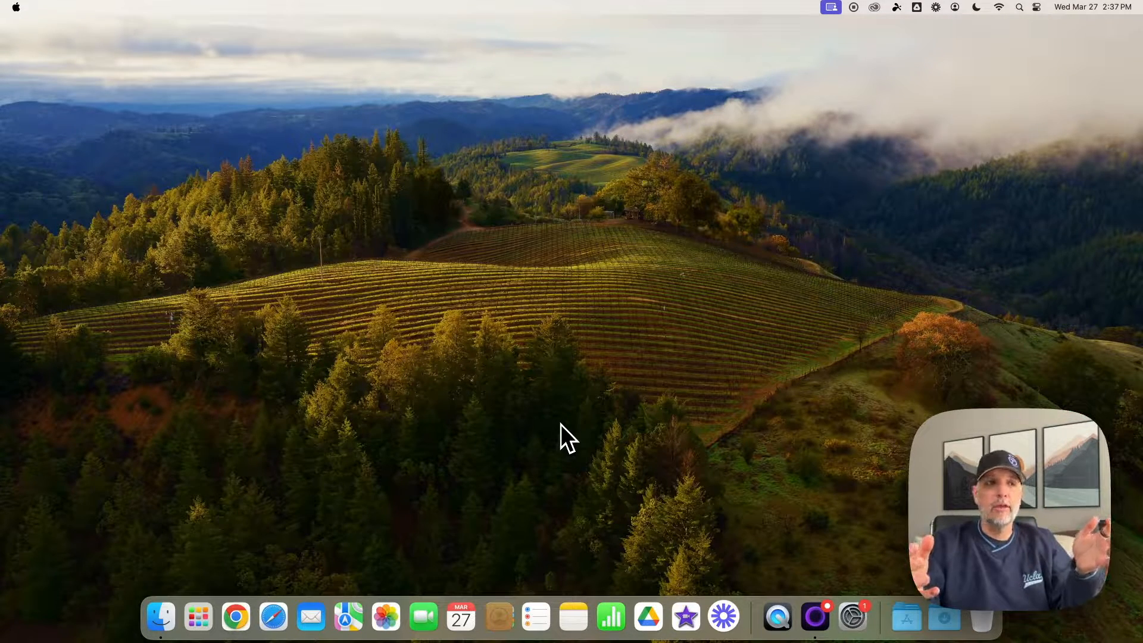
Step: Search Spotlight for 'pages' to launch Pages
key(cmd+space)
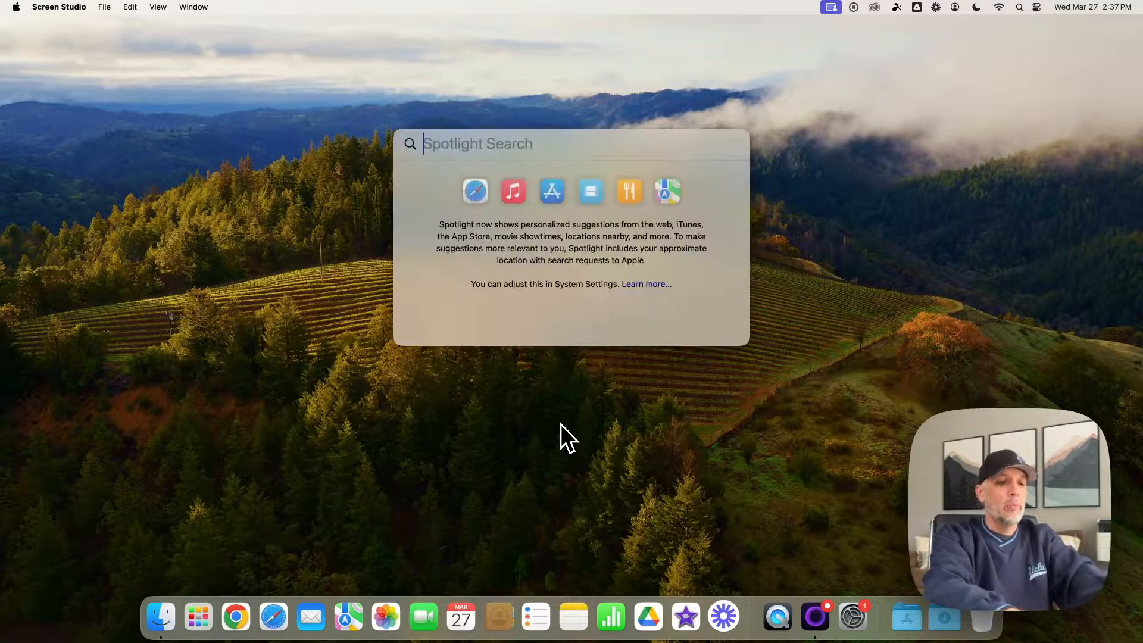
text(pages)
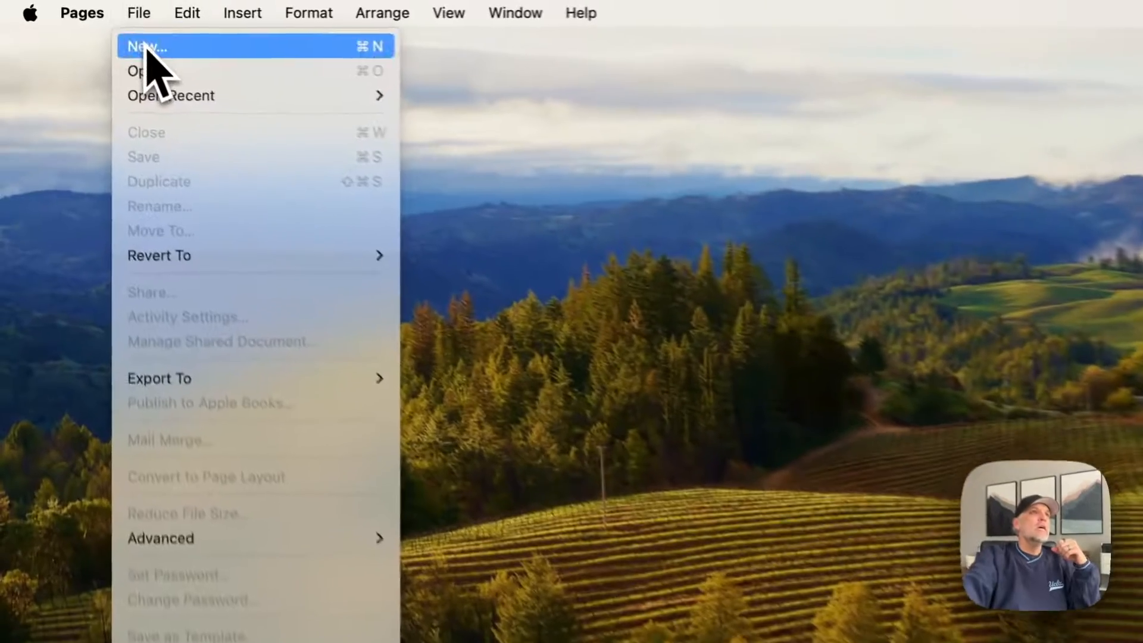
Step: Start a new document and browse the Reports, Resumes and Flyers & Posters templates
click(146, 46)
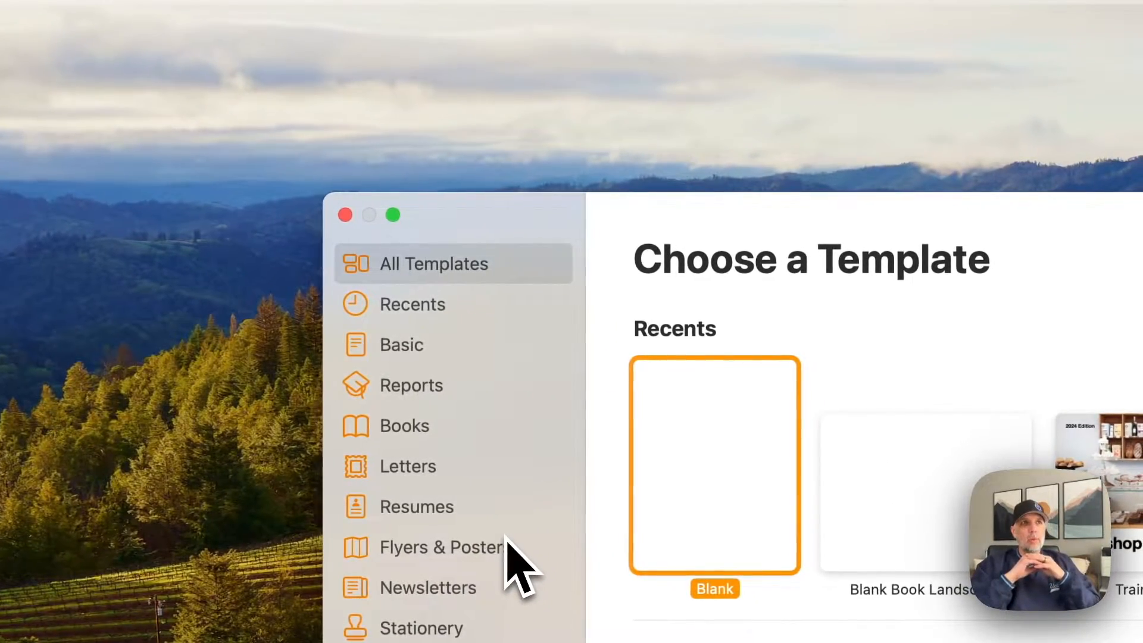
mouse_move(550, 251)
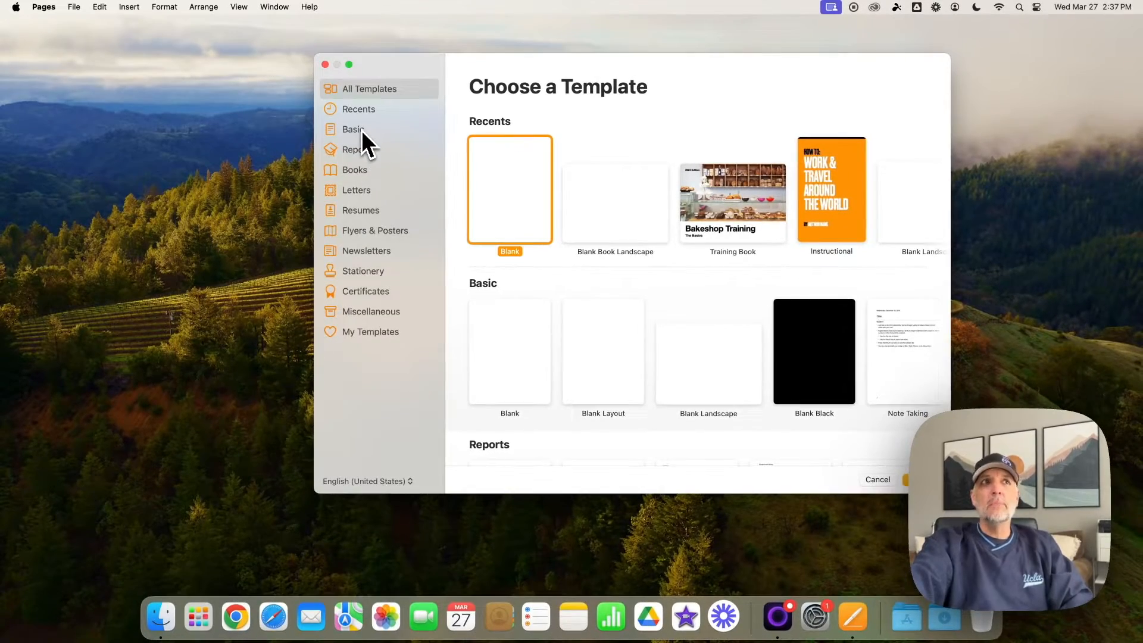
click(356, 149)
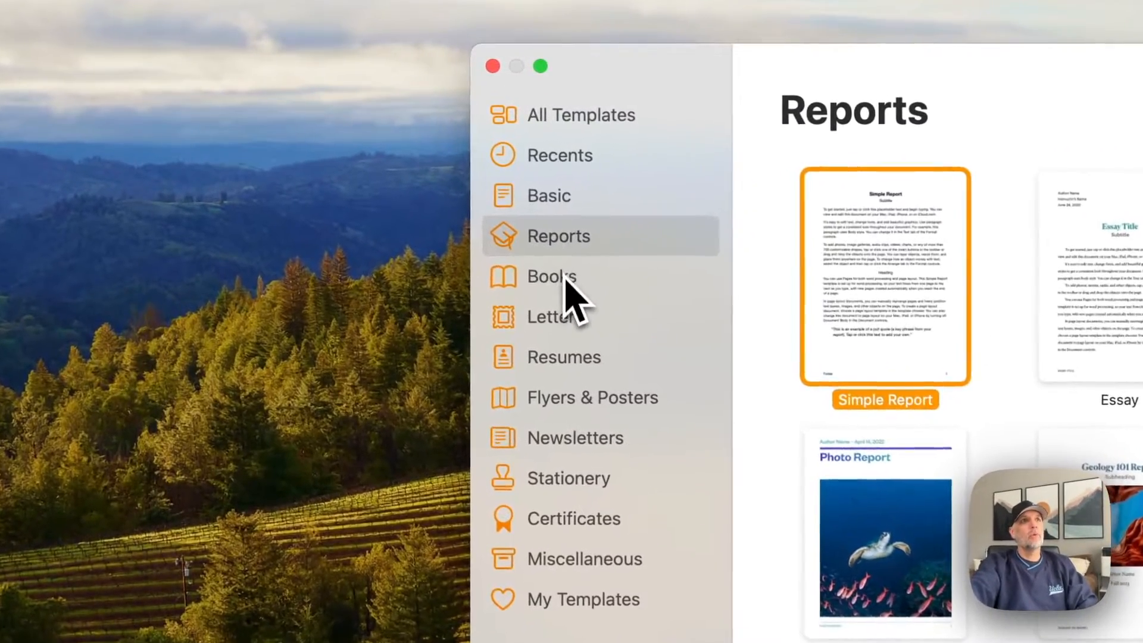
click(564, 357)
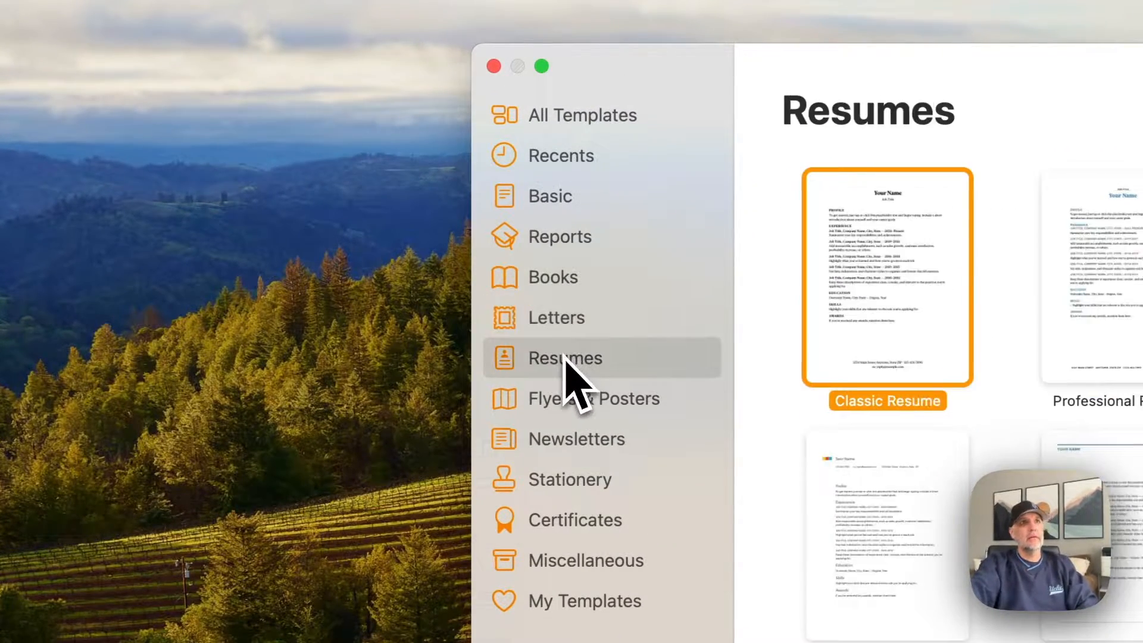
click(593, 398)
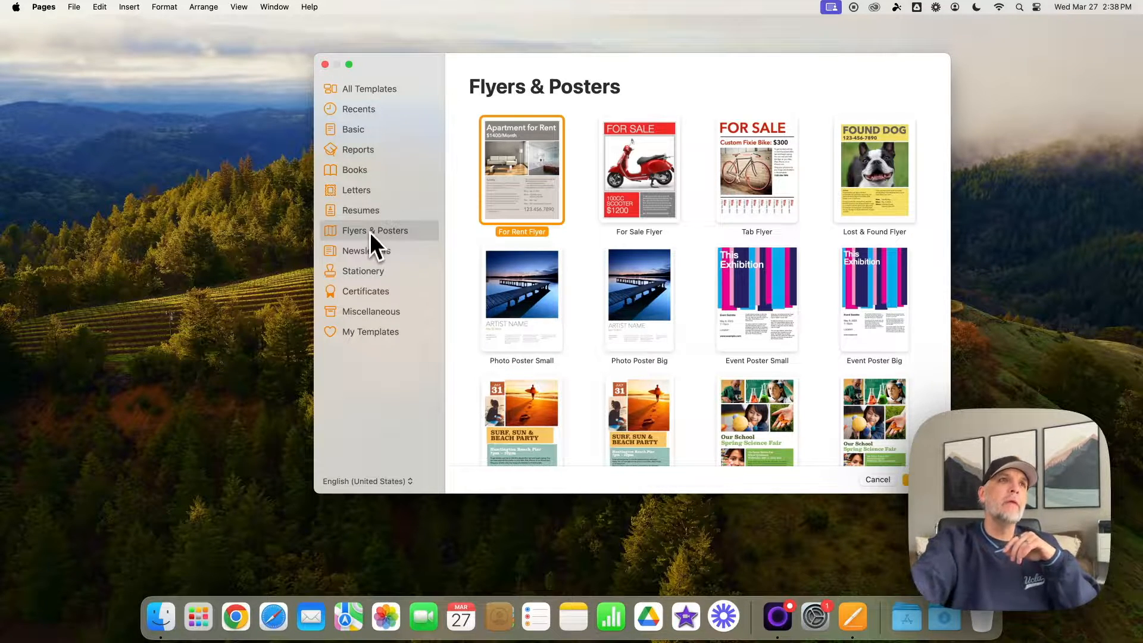
Step: Return to All Templates and select the Blank Landscape template under Basic
click(369, 88)
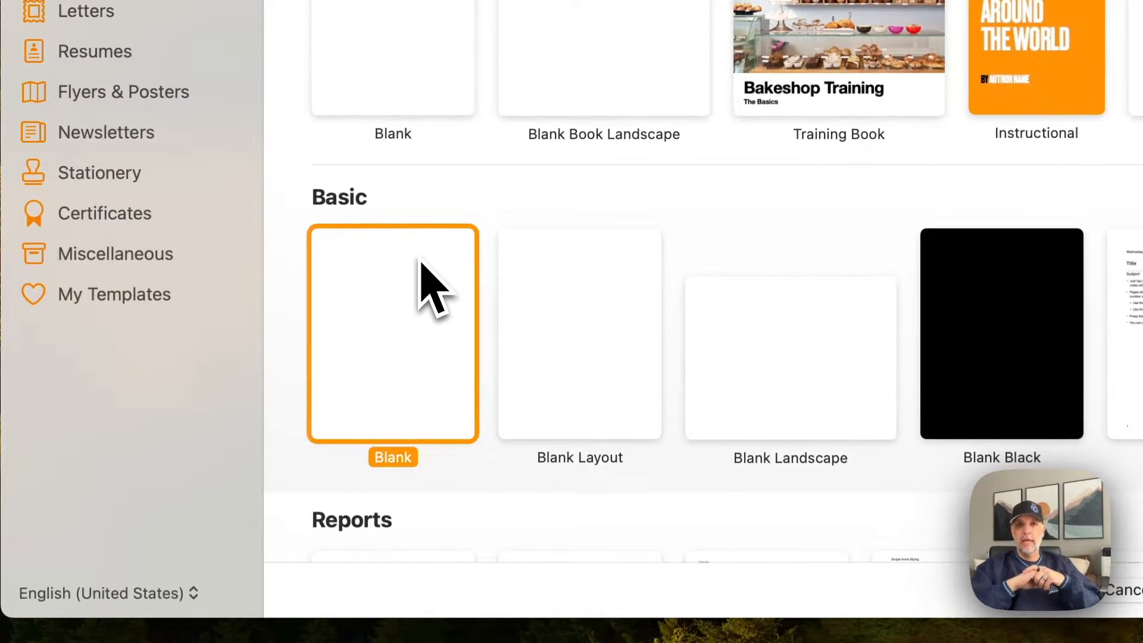
click(579, 334)
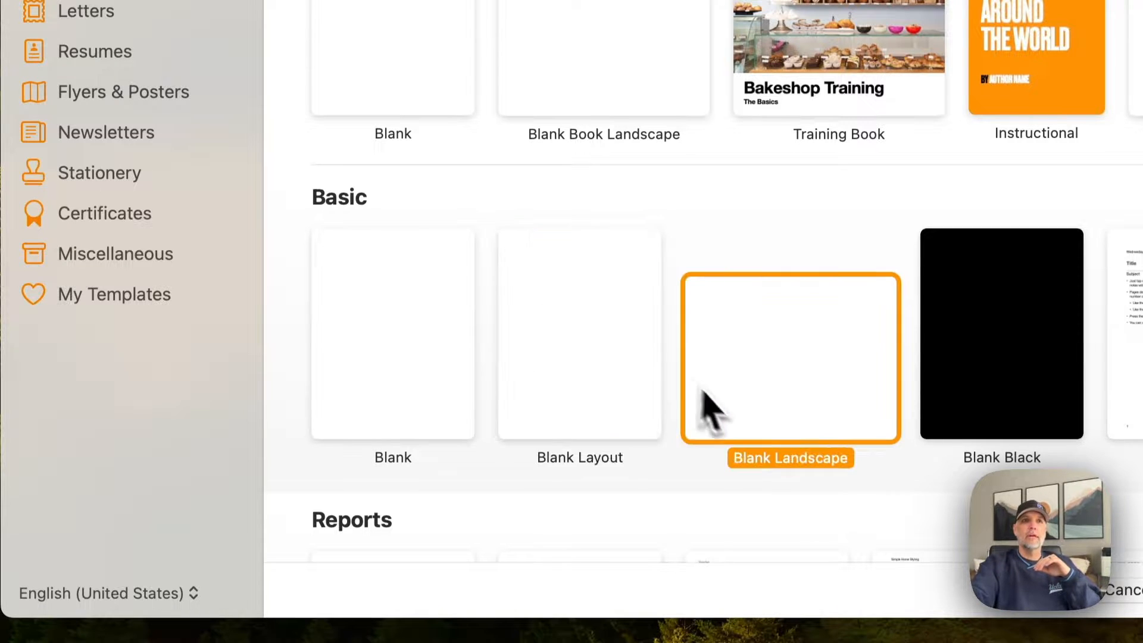
mouse_move(743, 430)
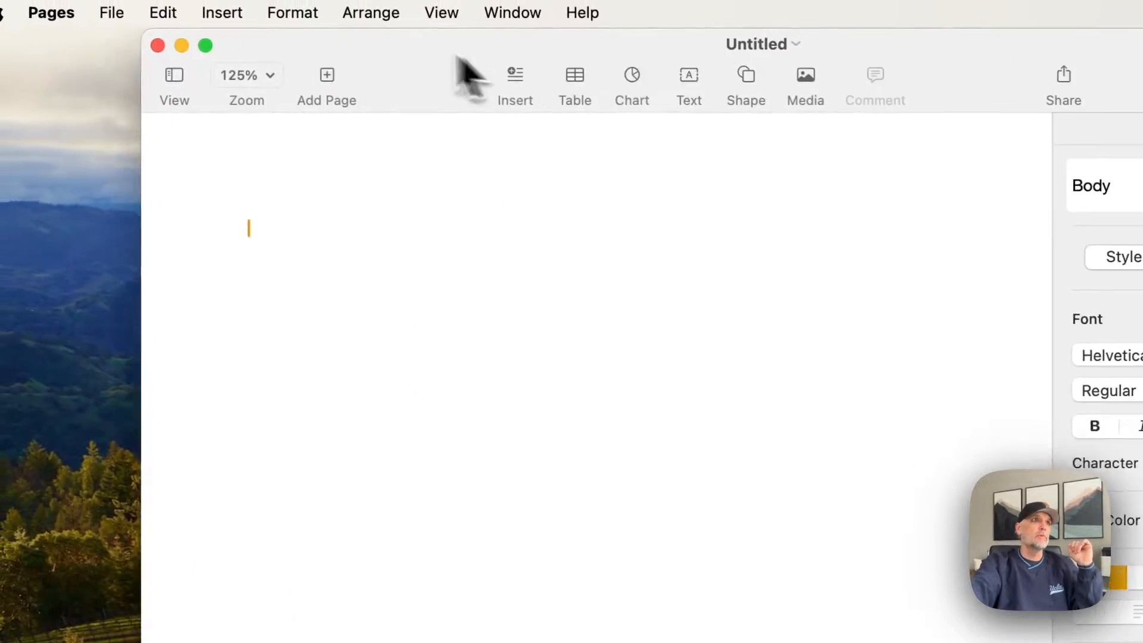
Step: Create another new document and type the test text 'gjetrpg'
click(147, 13)
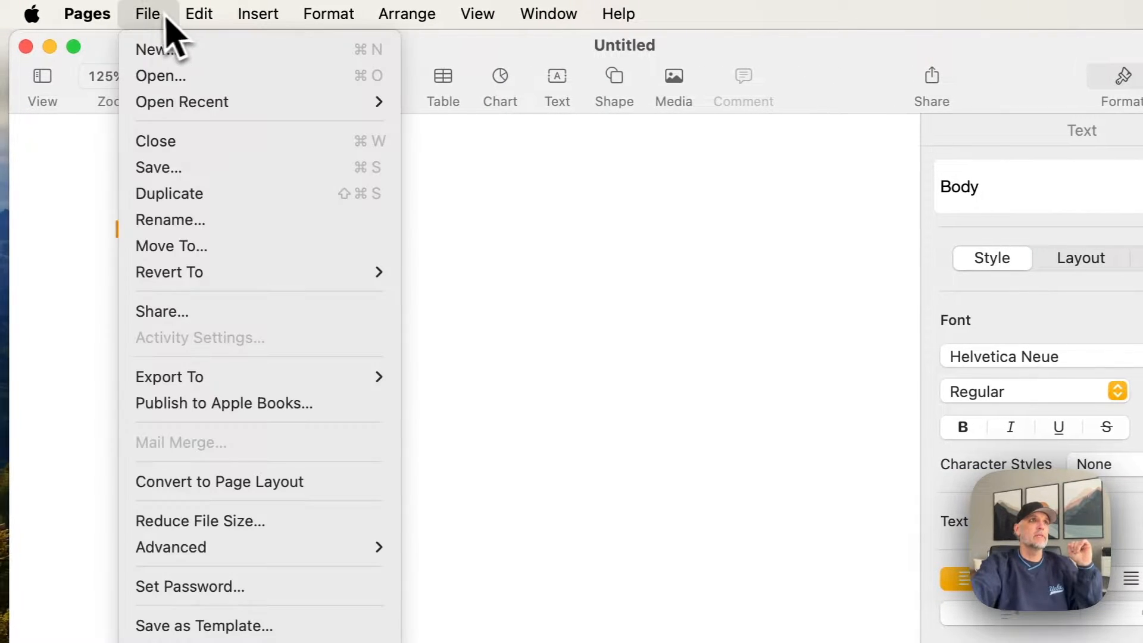
click(153, 49)
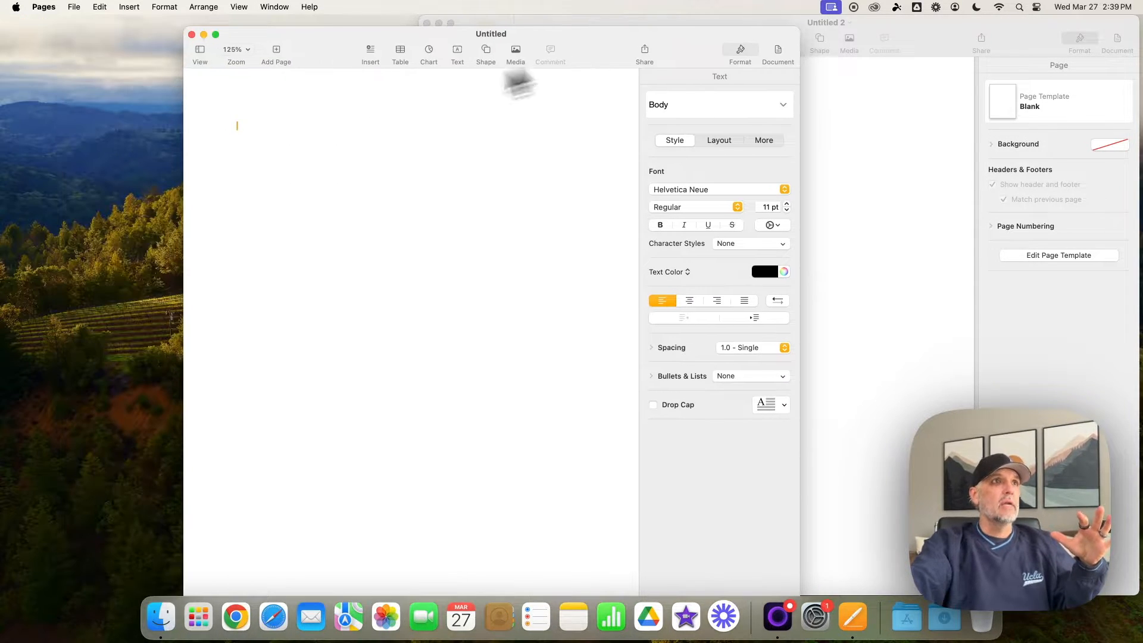
mouse_move(178, 251)
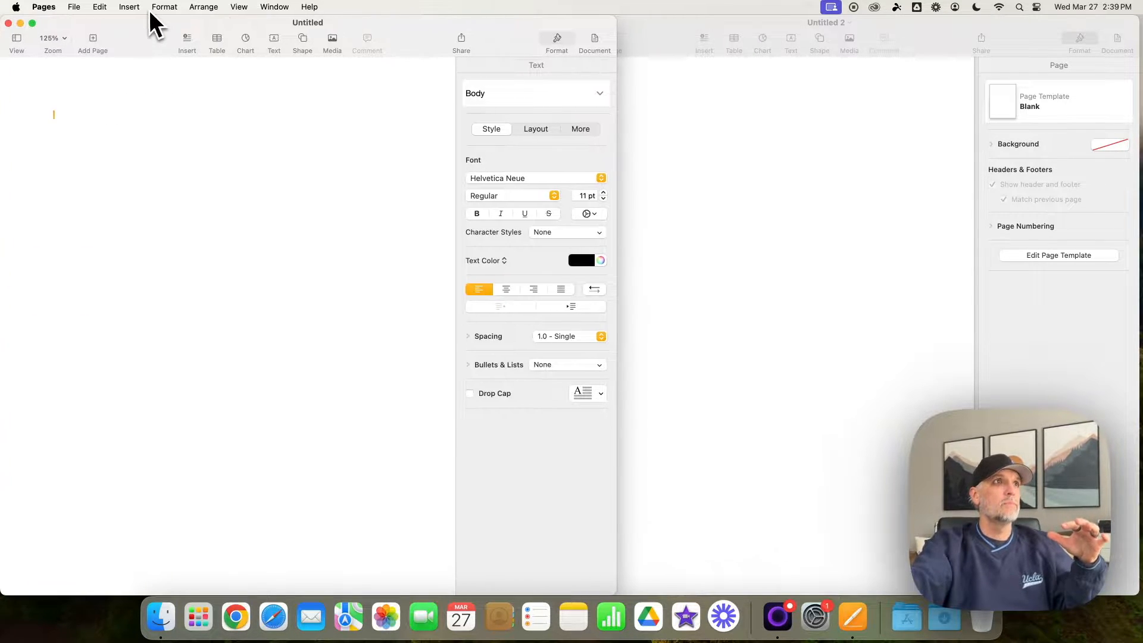
mouse_move(212, 200)
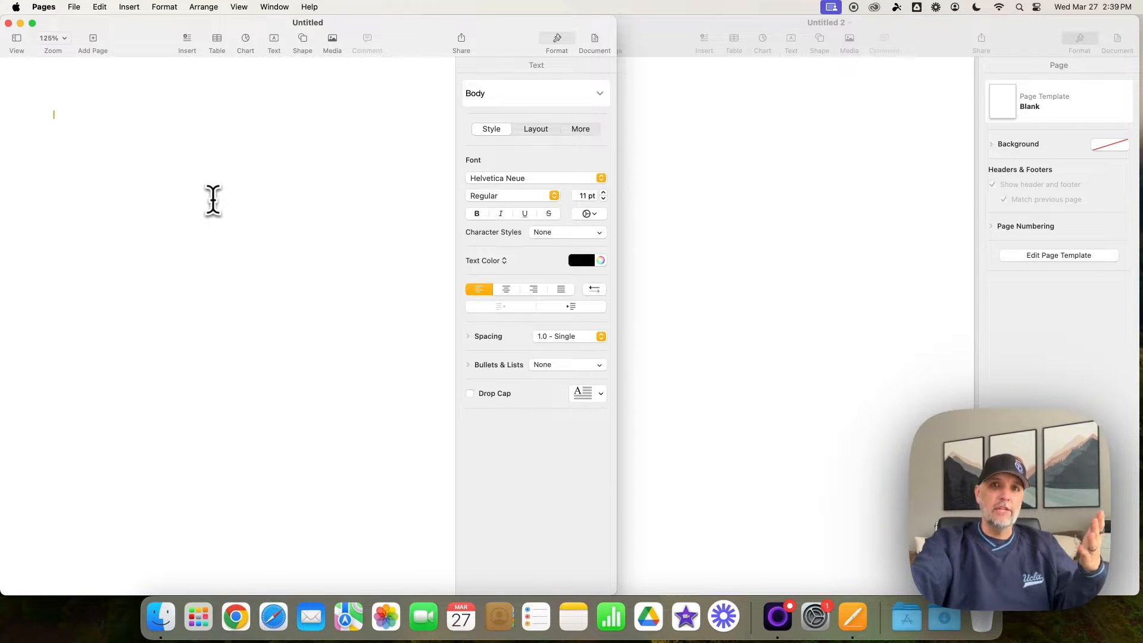
text(gjetrpgtifogidfoj)
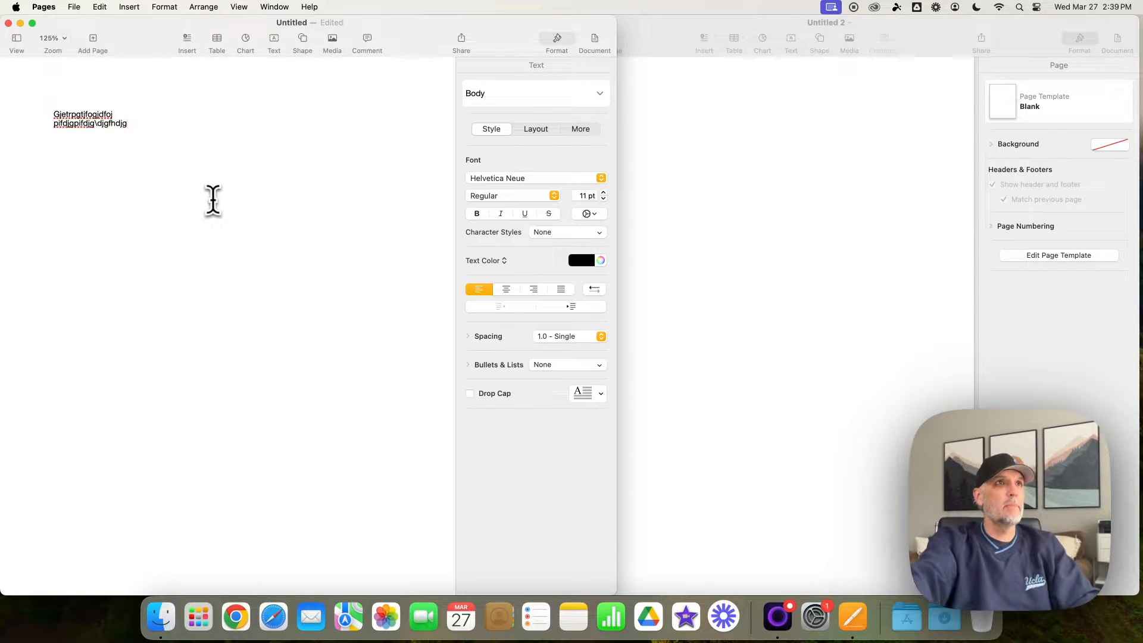
mouse_move(201, 239)
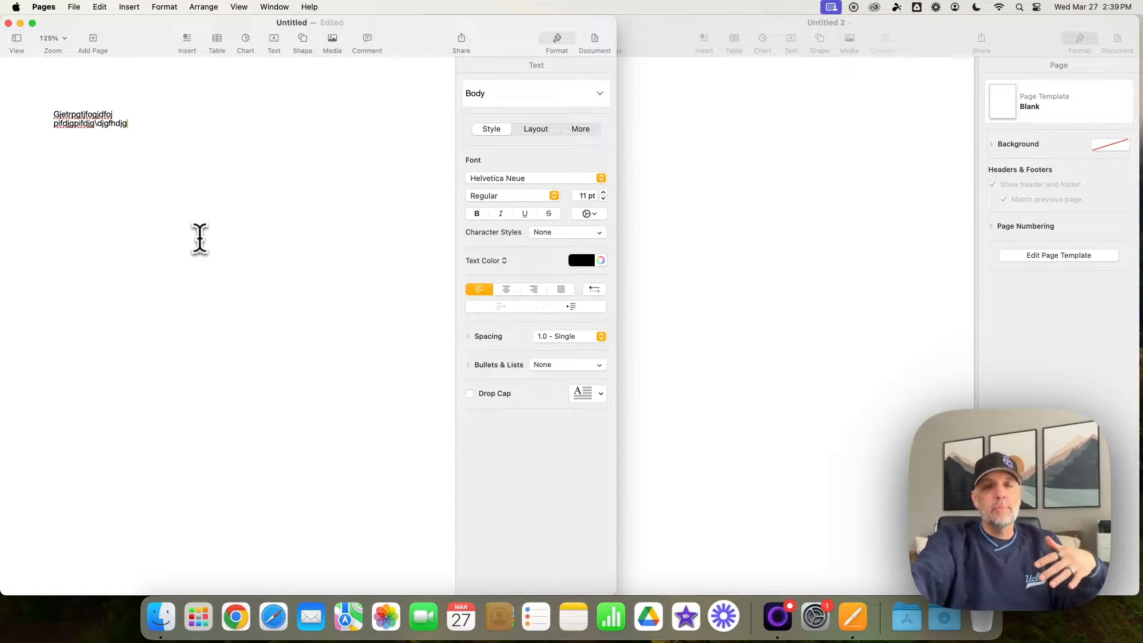
mouse_move(669, 266)
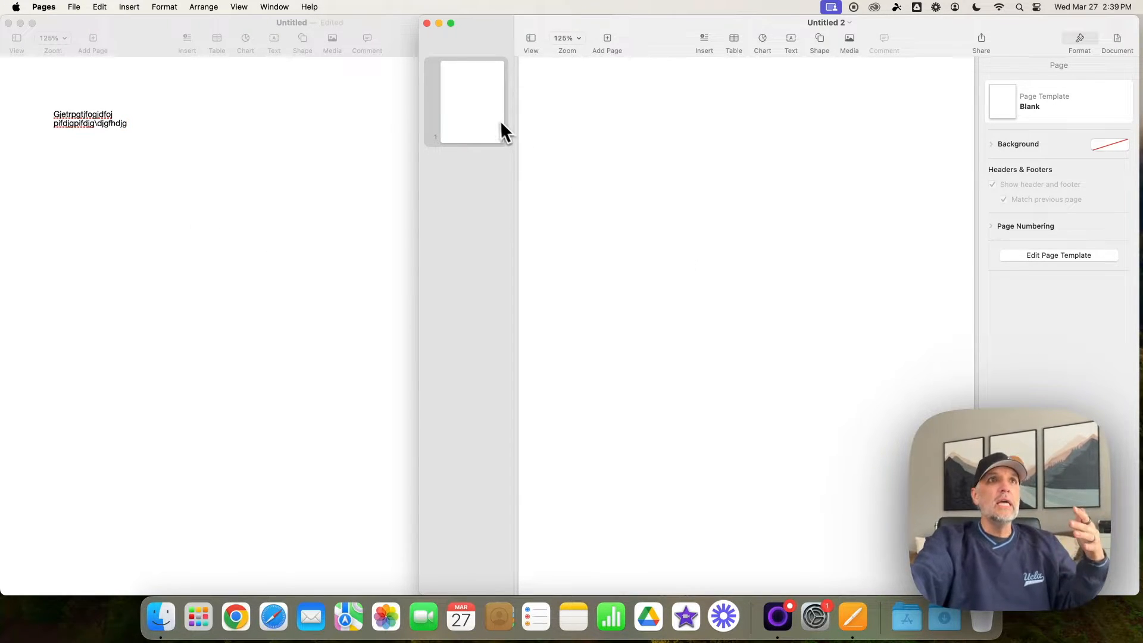
Step: Bring Untitled forward and place the insertion point below its test text
click(470, 100)
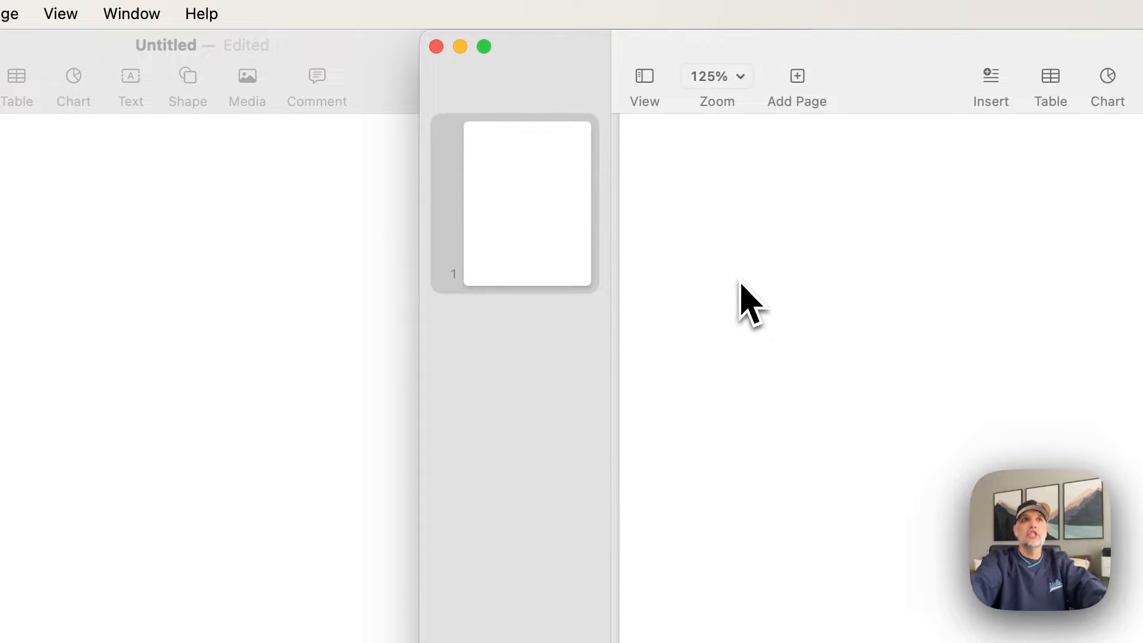
mouse_move(872, 350)
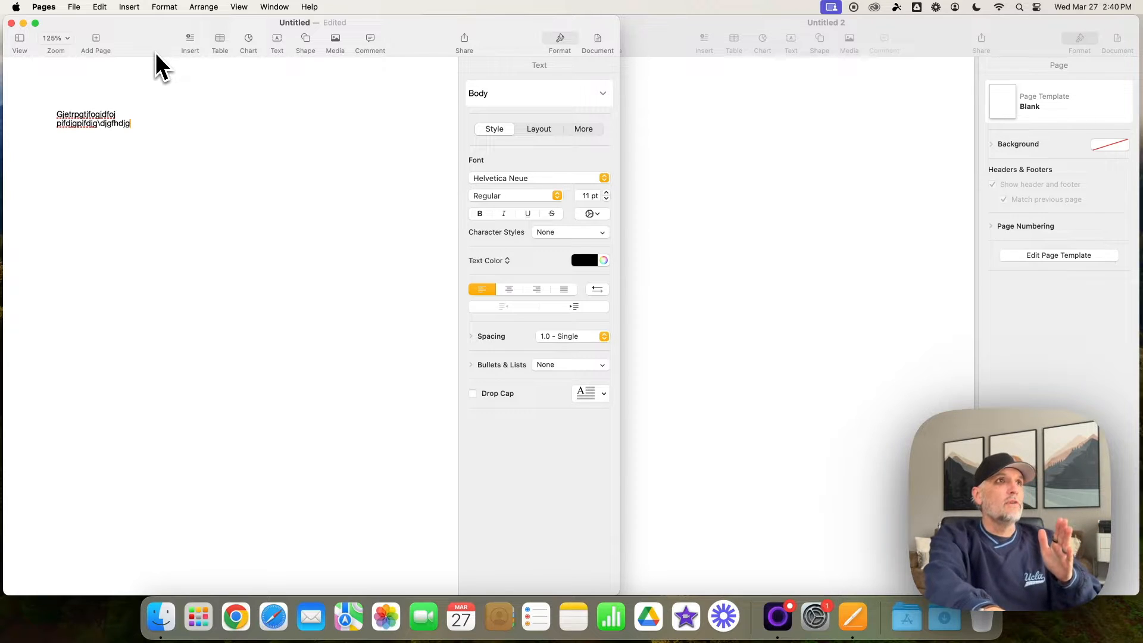
click(56, 159)
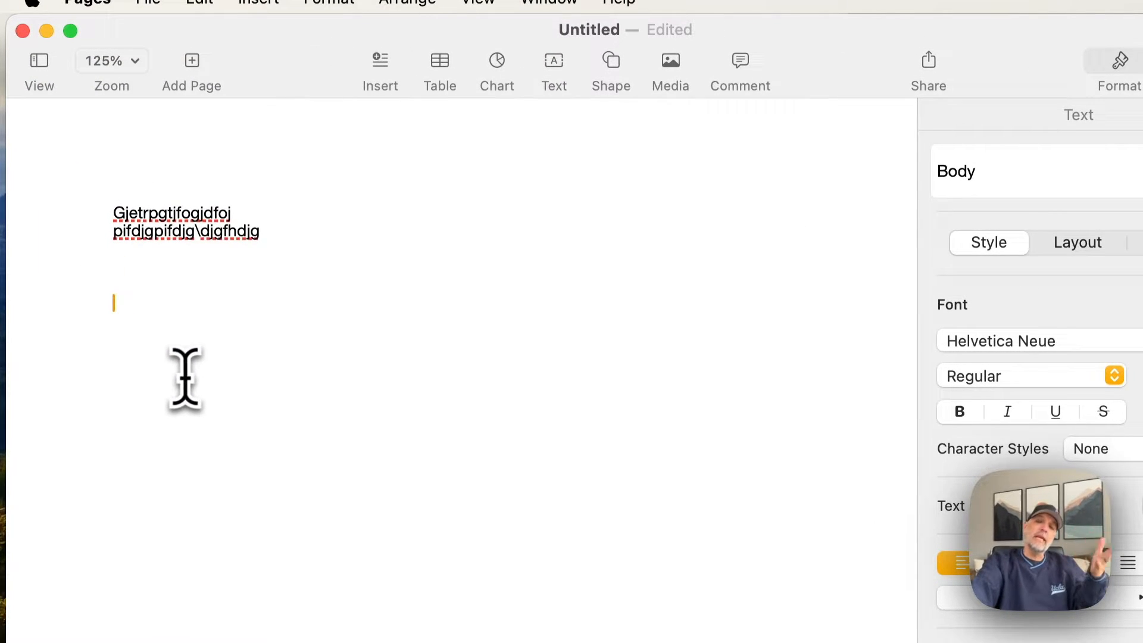
Step: Show Untitled 2's Document inspector with US Letter portrait, 8.50 × 11.00 inches
click(70, 30)
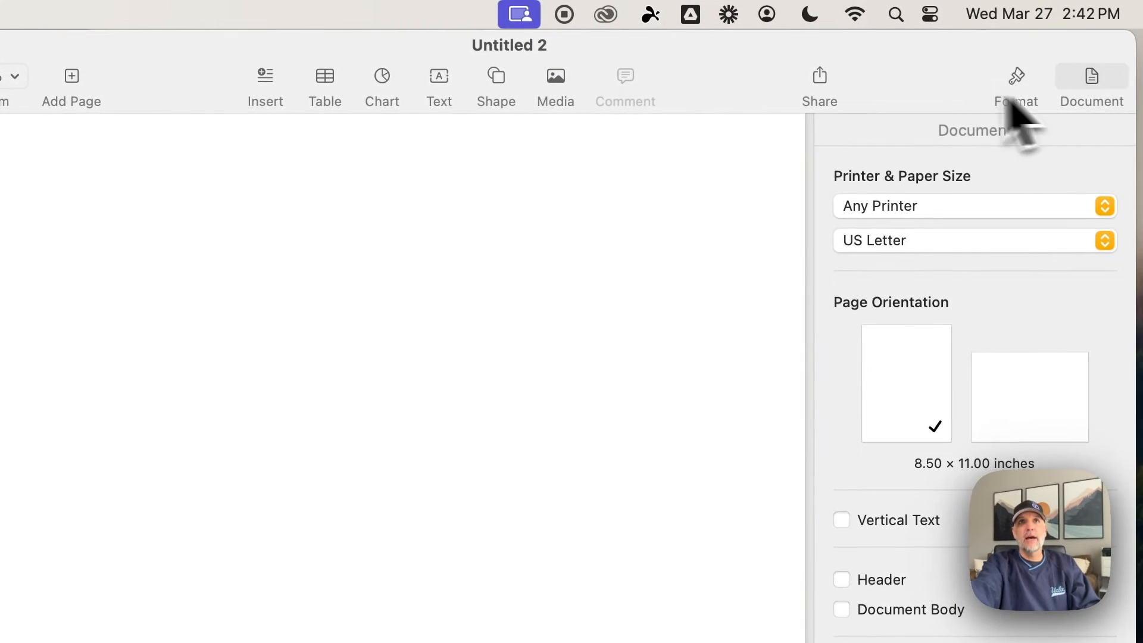
Step: Hide and reshow Untitled 2's document settings after scrolling the inspector
scroll(down, 3)
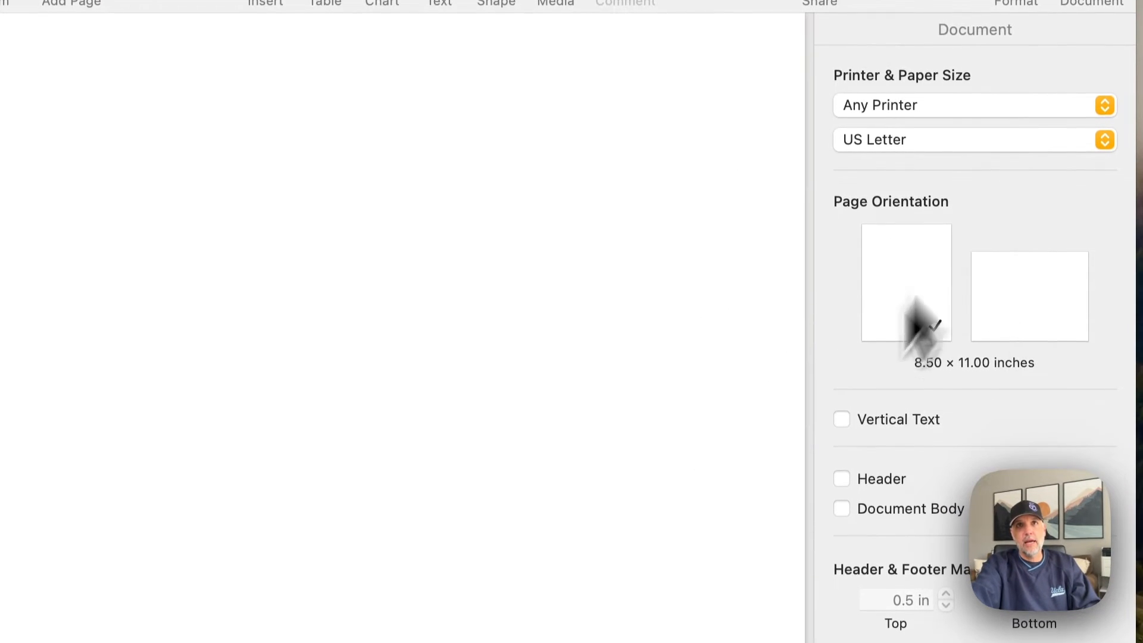
click(1091, 85)
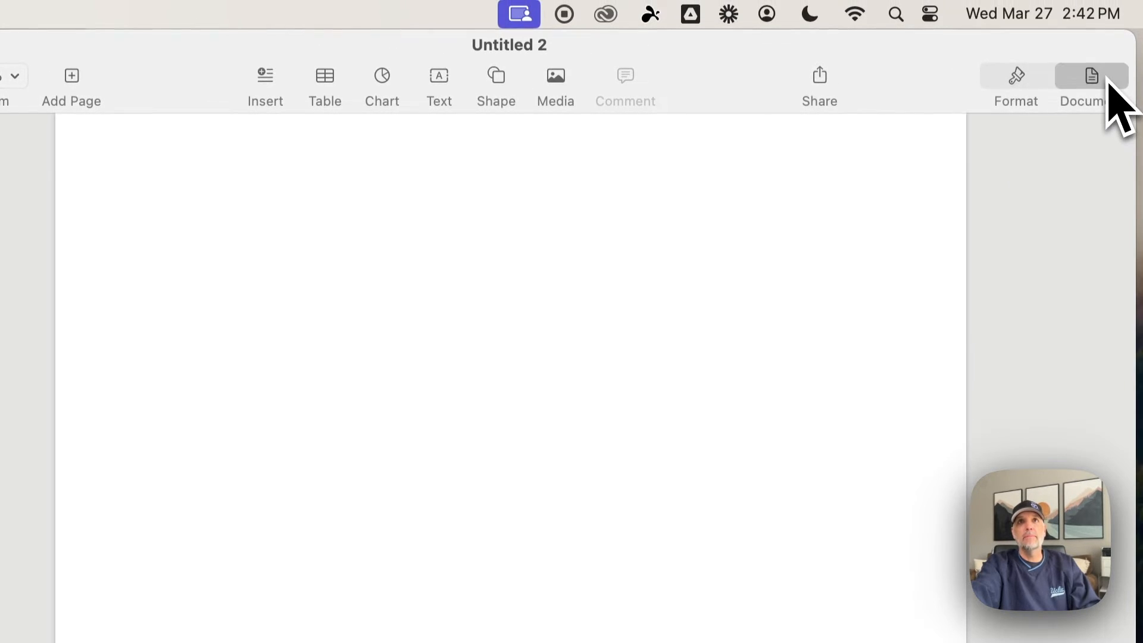
click(1091, 84)
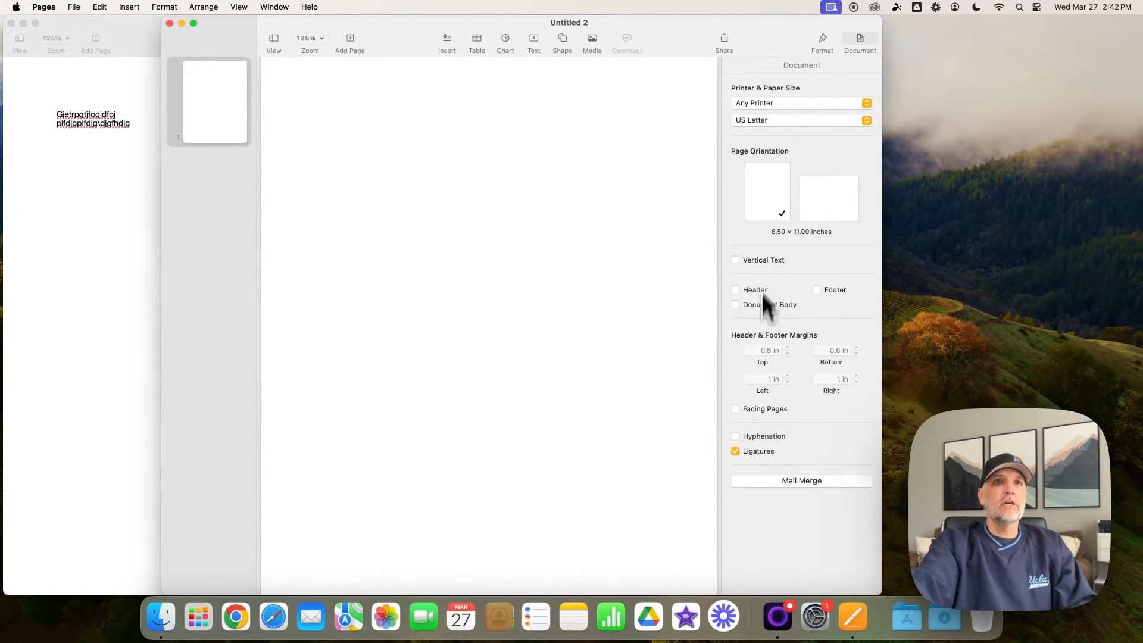
mouse_move(762, 383)
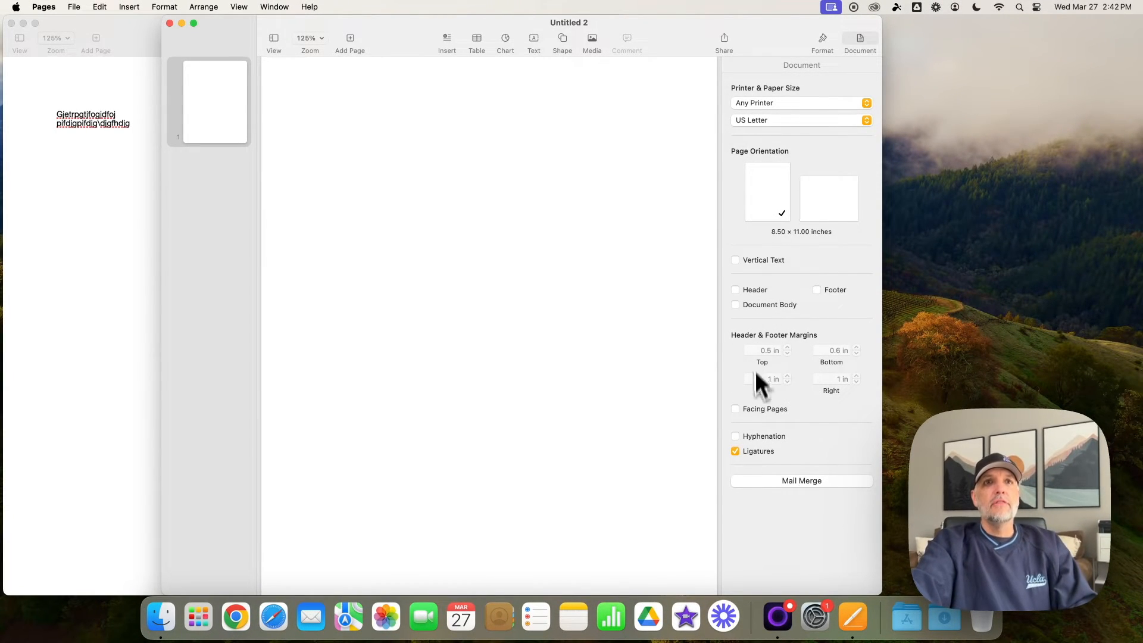
mouse_move(794, 379)
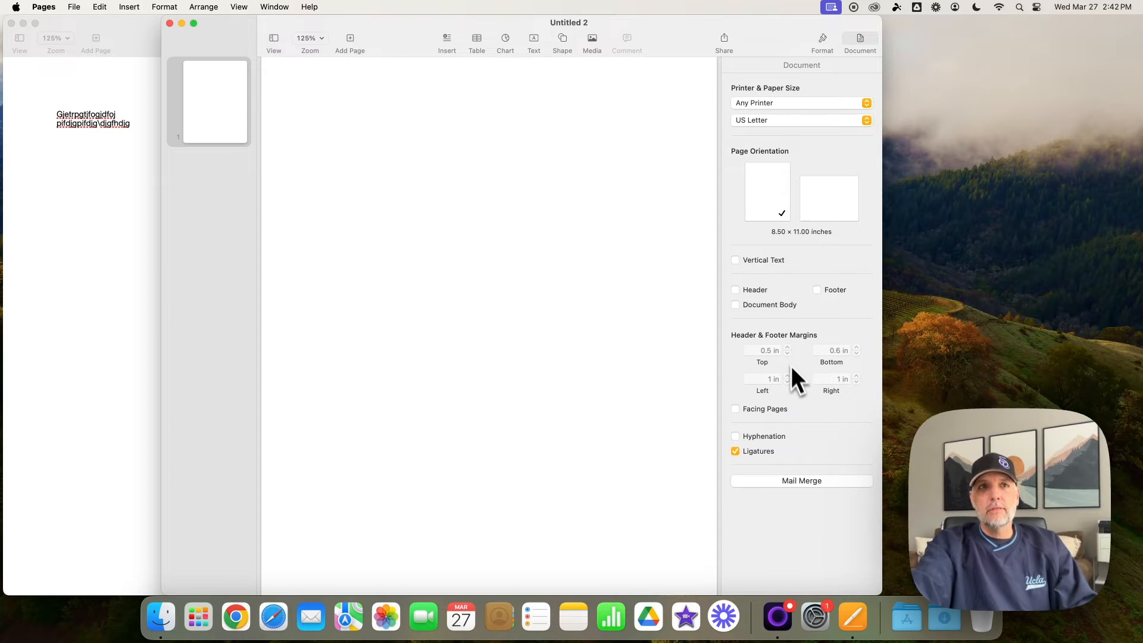
mouse_move(791, 390)
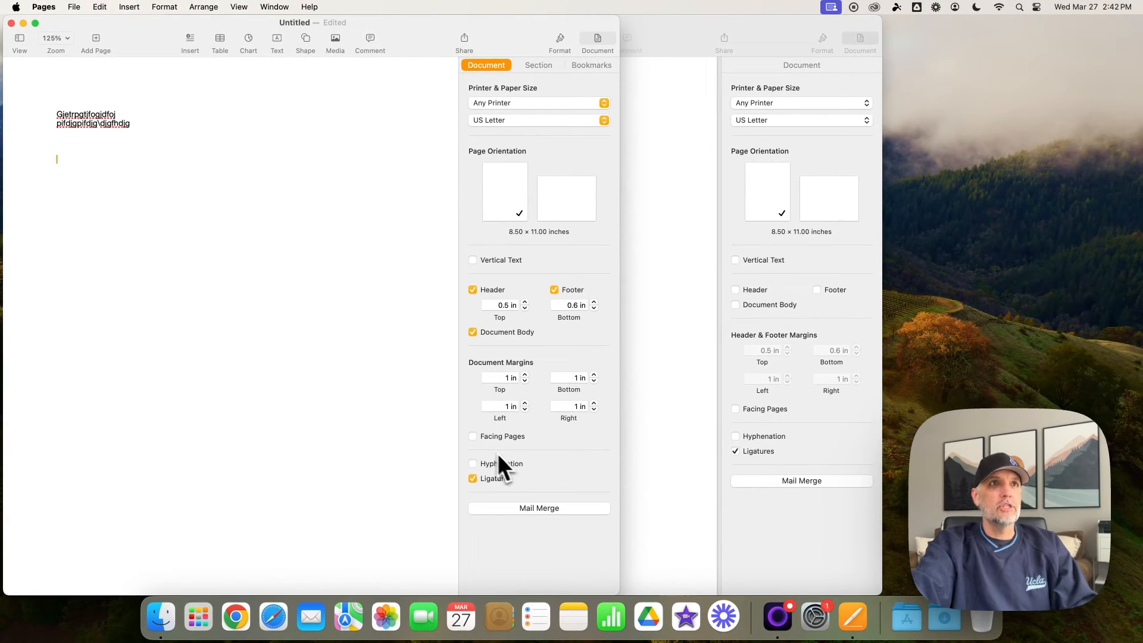
mouse_move(590, 135)
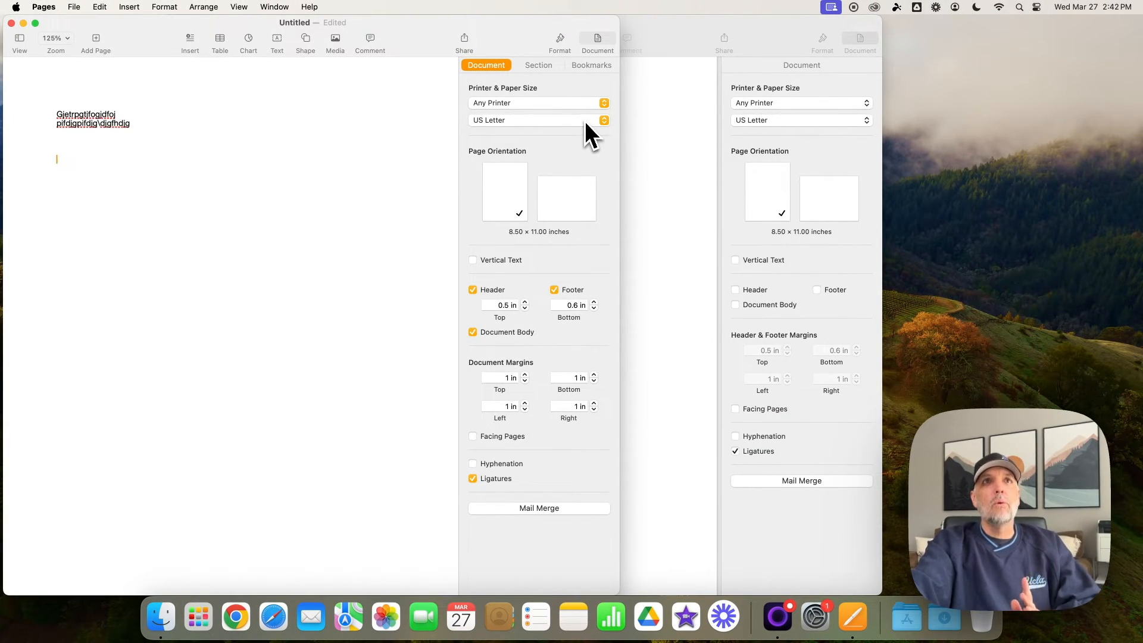
mouse_move(572, 77)
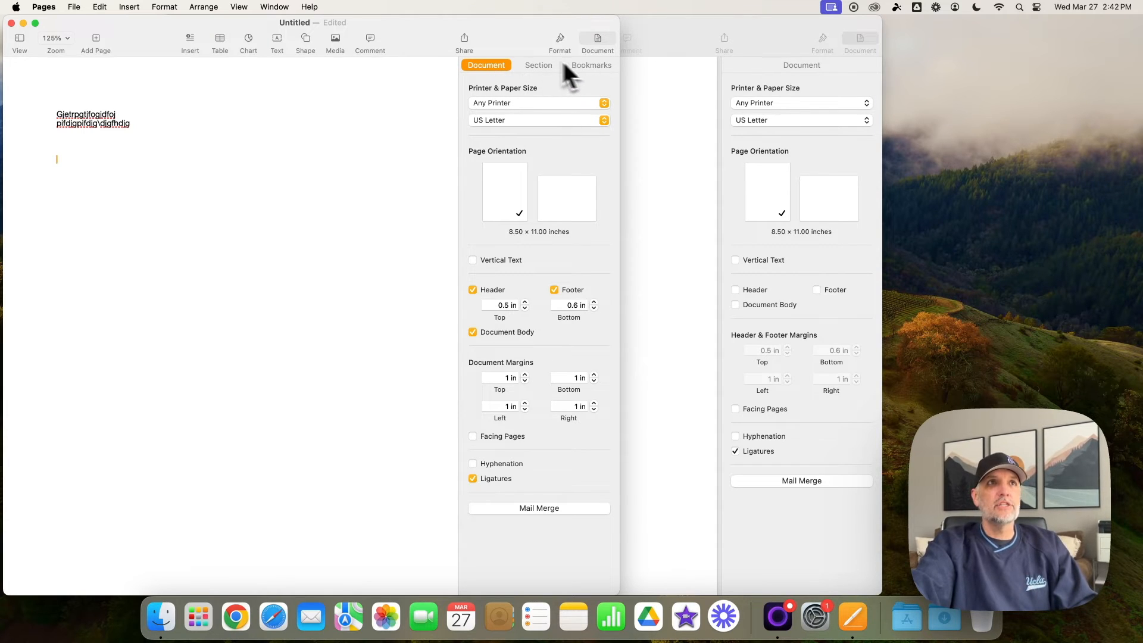
mouse_move(575, 102)
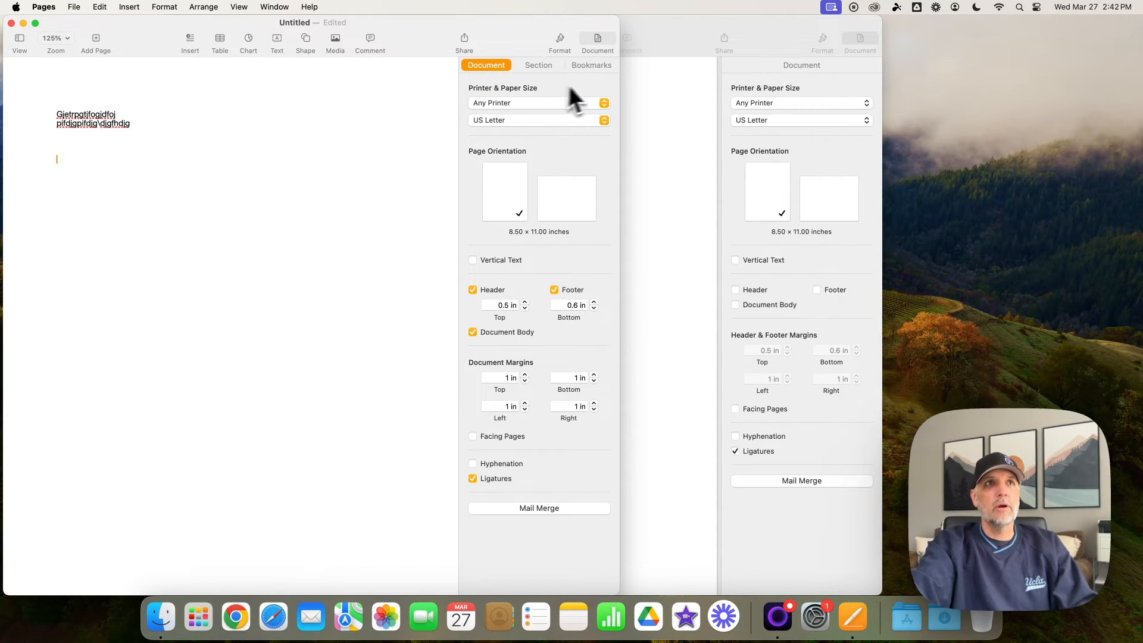
Step: Check Untitled's Section and Bookmarks settings, then delete the unsaved Untitled document
click(538, 65)
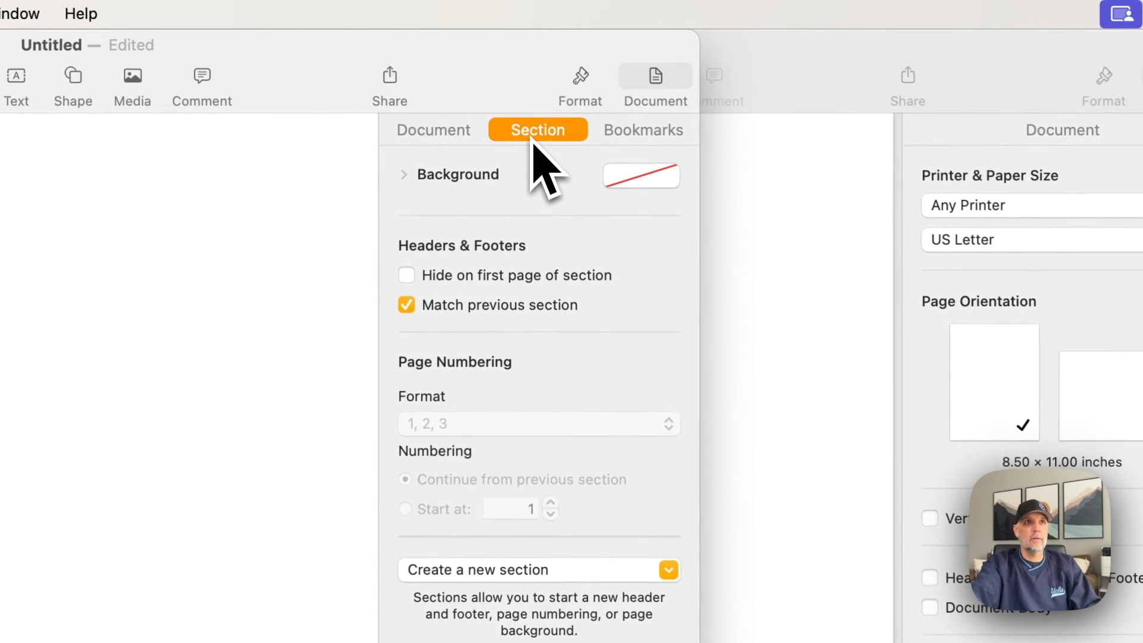
click(642, 130)
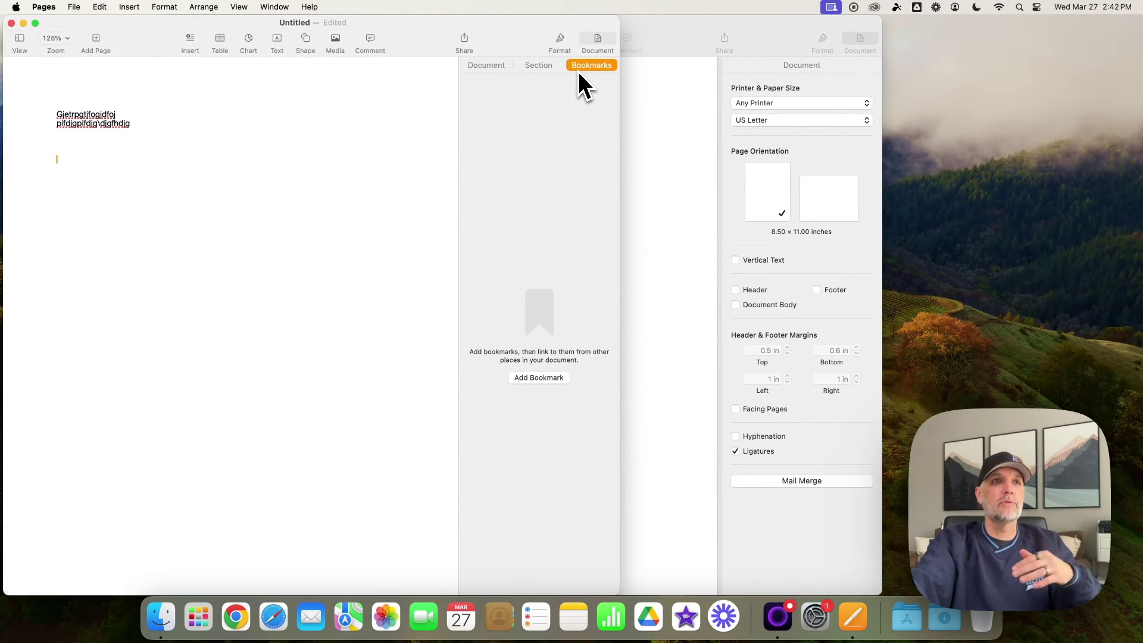
click(486, 65)
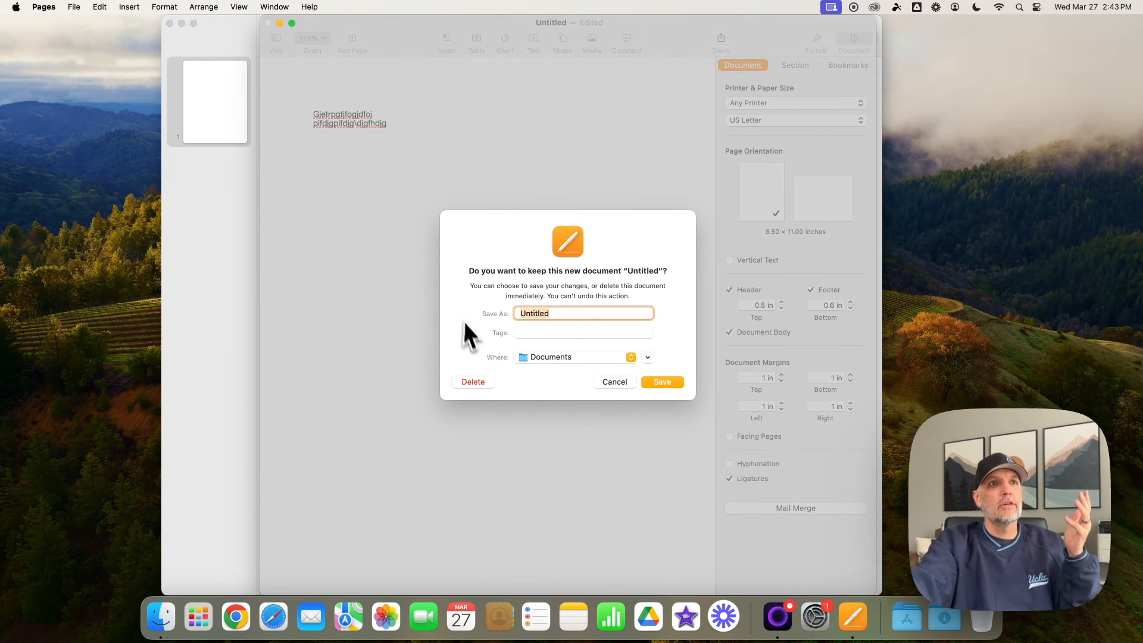
click(471, 381)
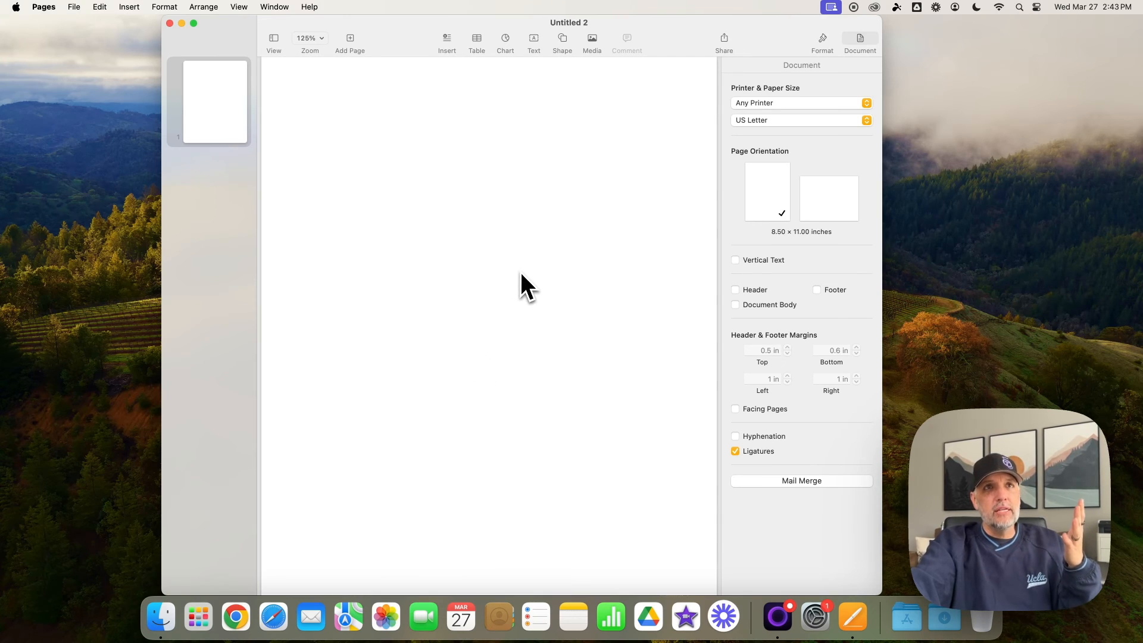
mouse_move(525, 321)
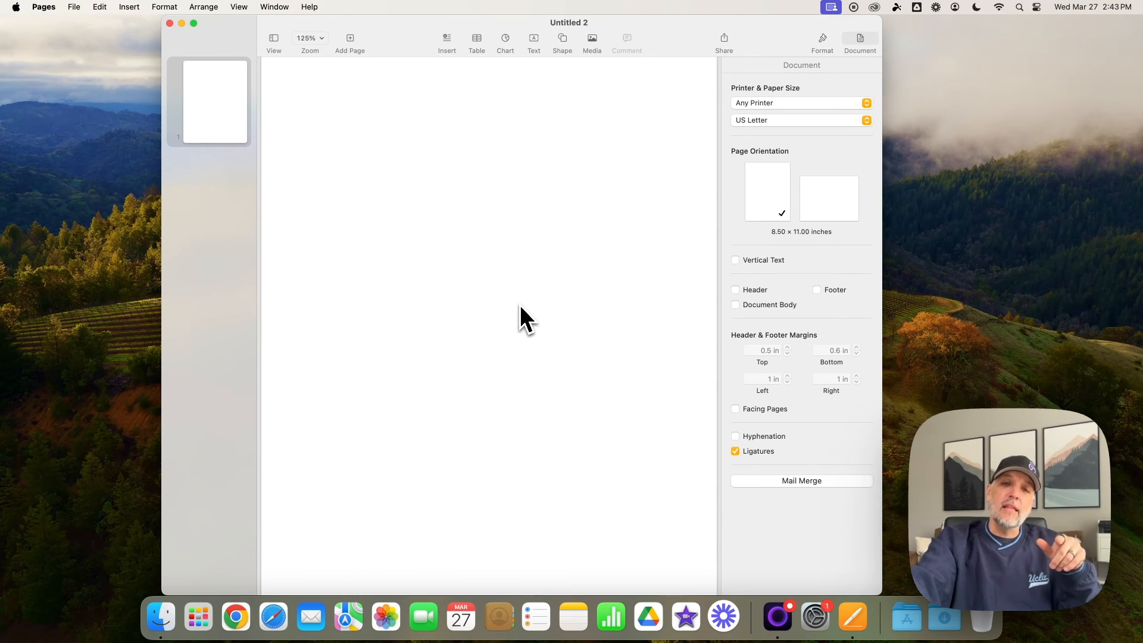